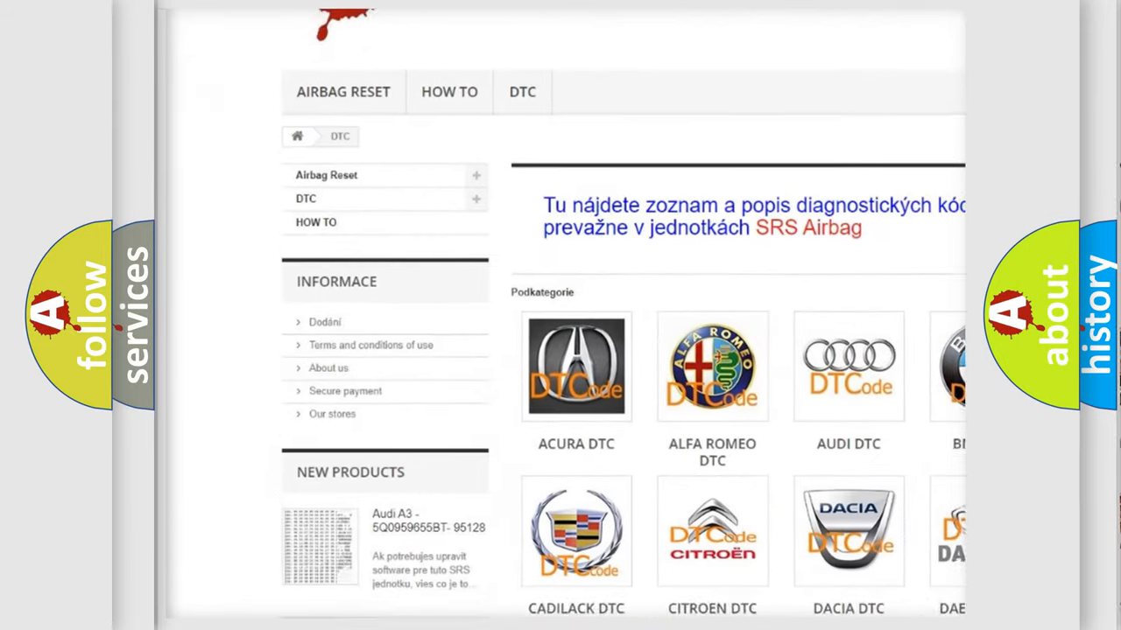
pyautogui.scroll(-3)
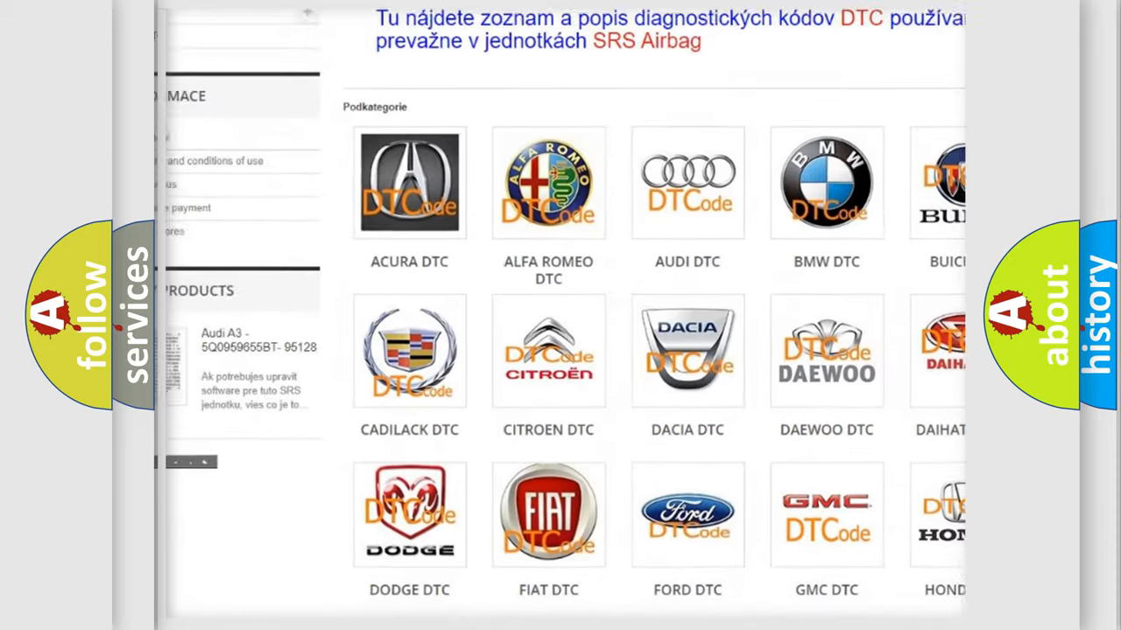
pyautogui.scroll(-3)
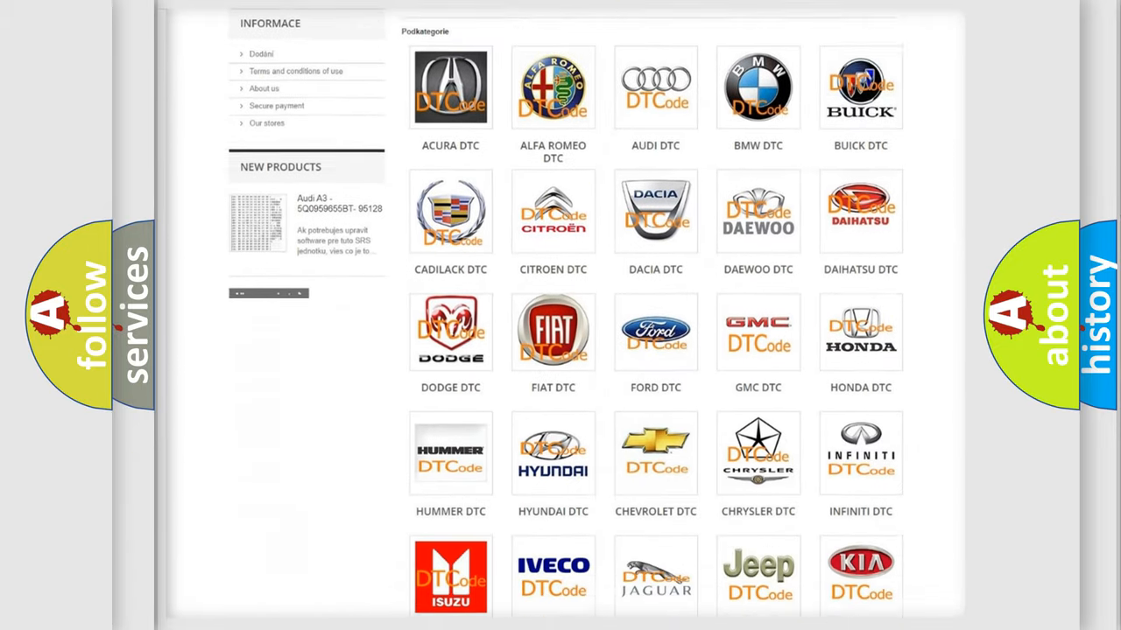
pyautogui.scroll(-3)
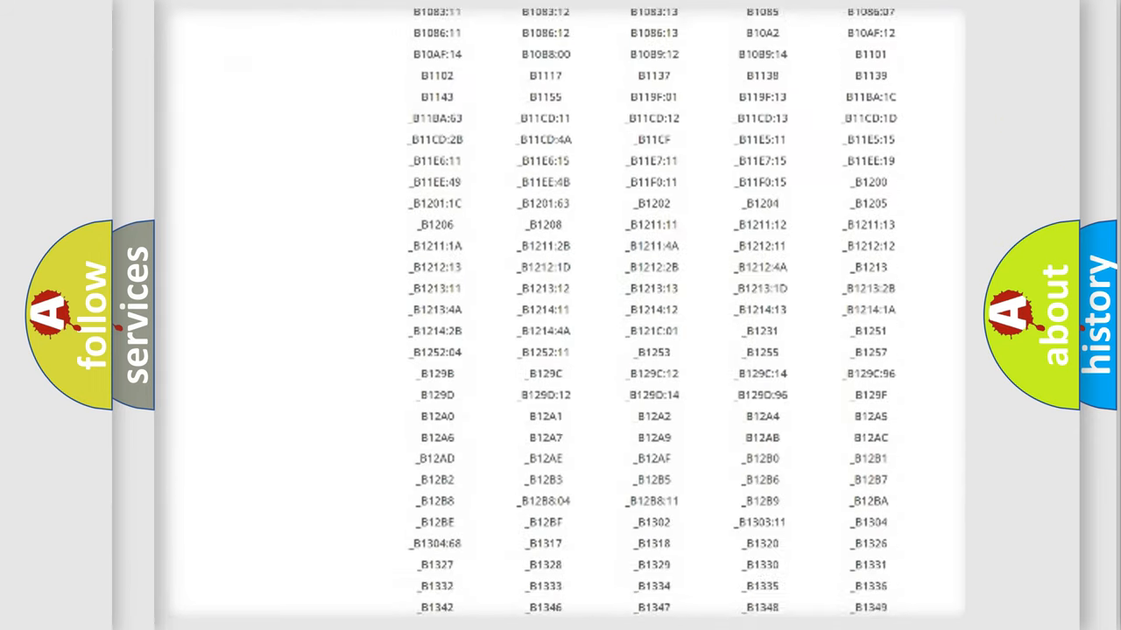
pyautogui.scroll(-3)
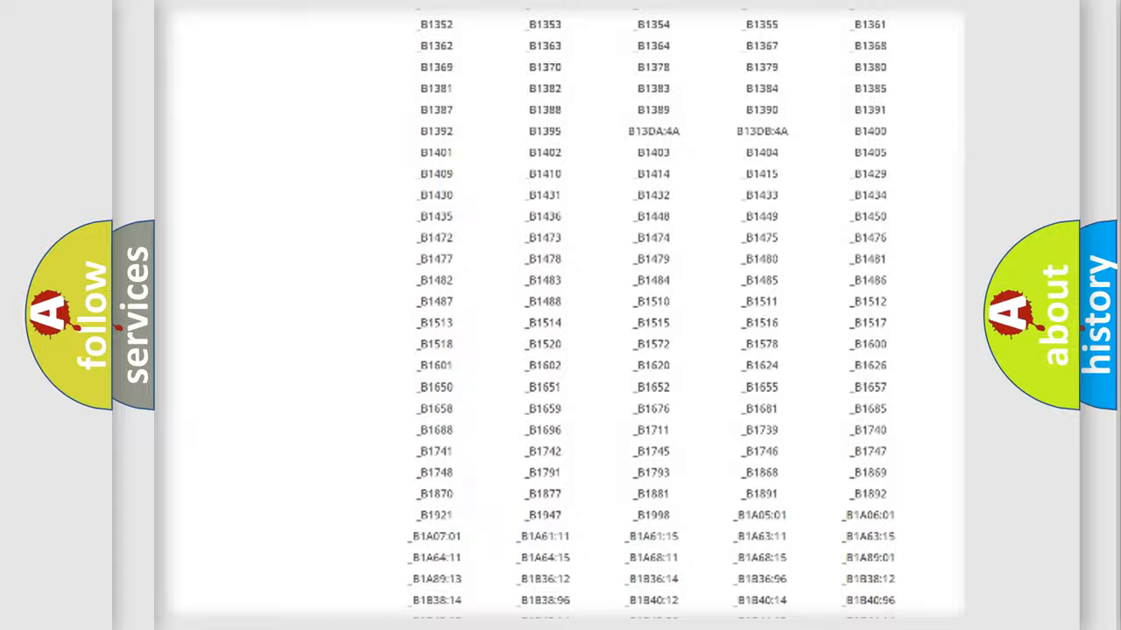